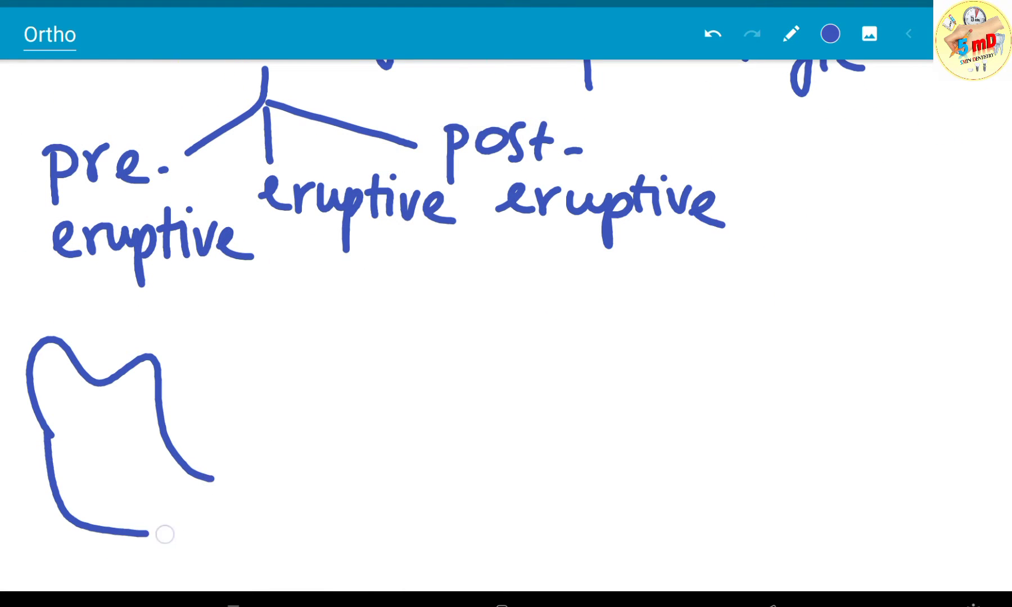
Switch the pen colour to pink for the developing teeth and stage labels.
{"action": "left_click", "coordinate": [831, 34]}
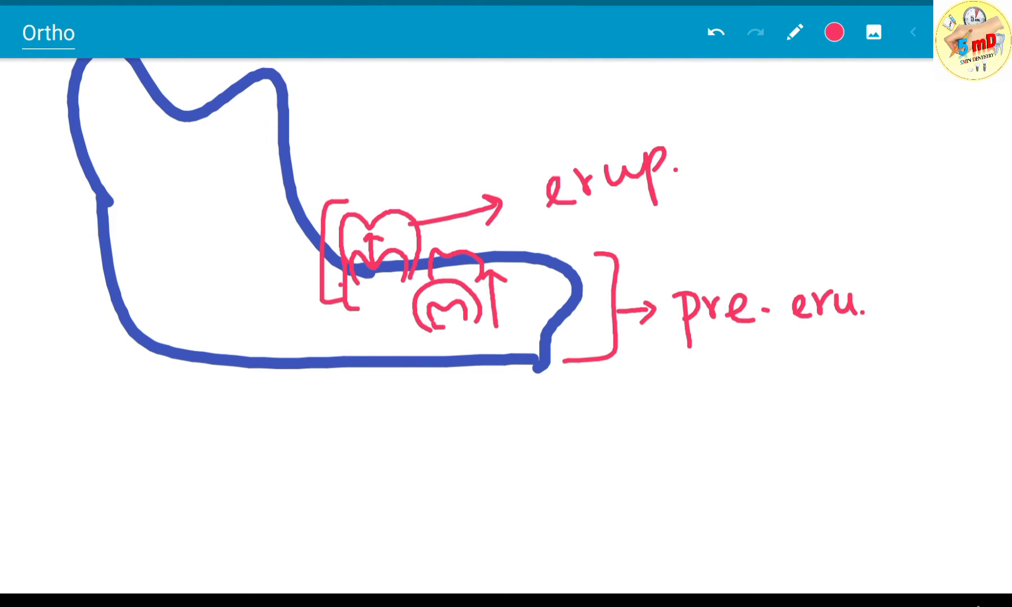
{"action": "left_click", "coordinate": [795, 33]}
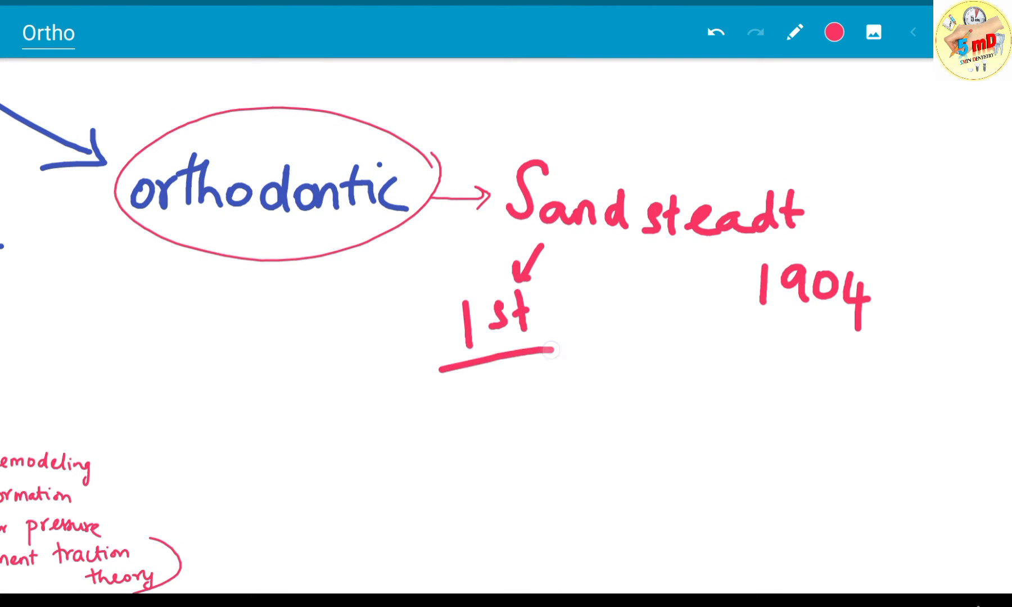
Change the pen colour to purple for the next author and the Basic concept heading.
{"action": "left_click", "coordinate": [834, 32]}
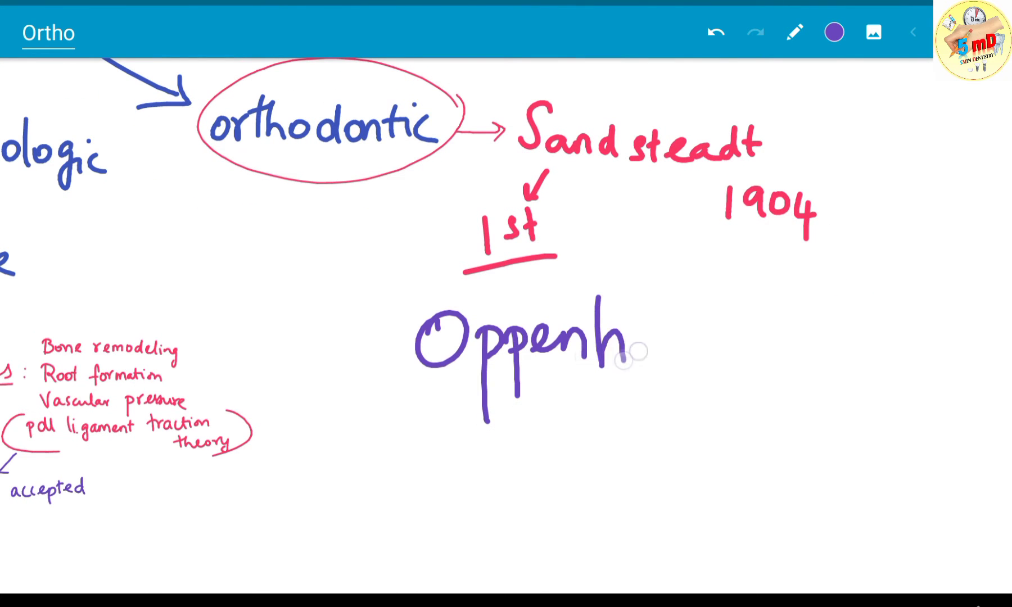
{"action": "mouse_move", "coordinate": [609, 464]}
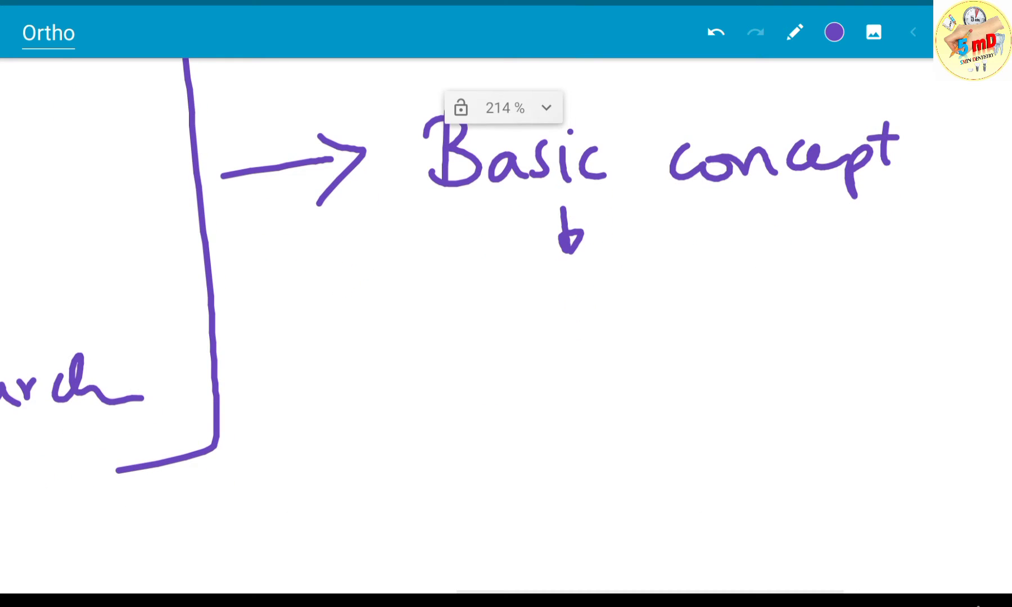
{"action": "left_click", "coordinate": [794, 32]}
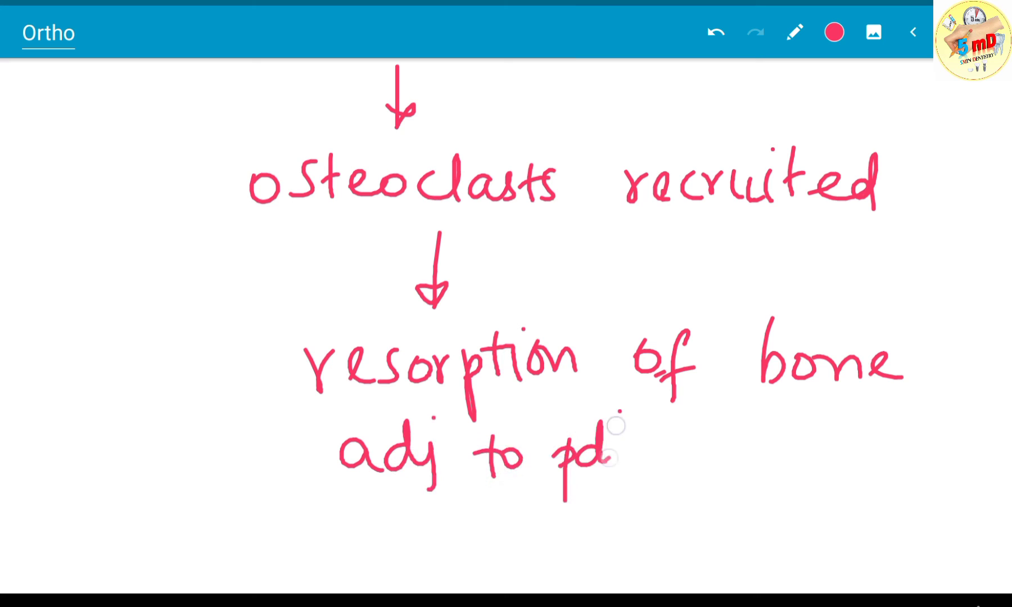
Continue the pink chain with resorption, frontal/direct resorption and no damage to tooth.
{"action": "scroll", "scroll_direction": "down", "scroll_amount": 3}
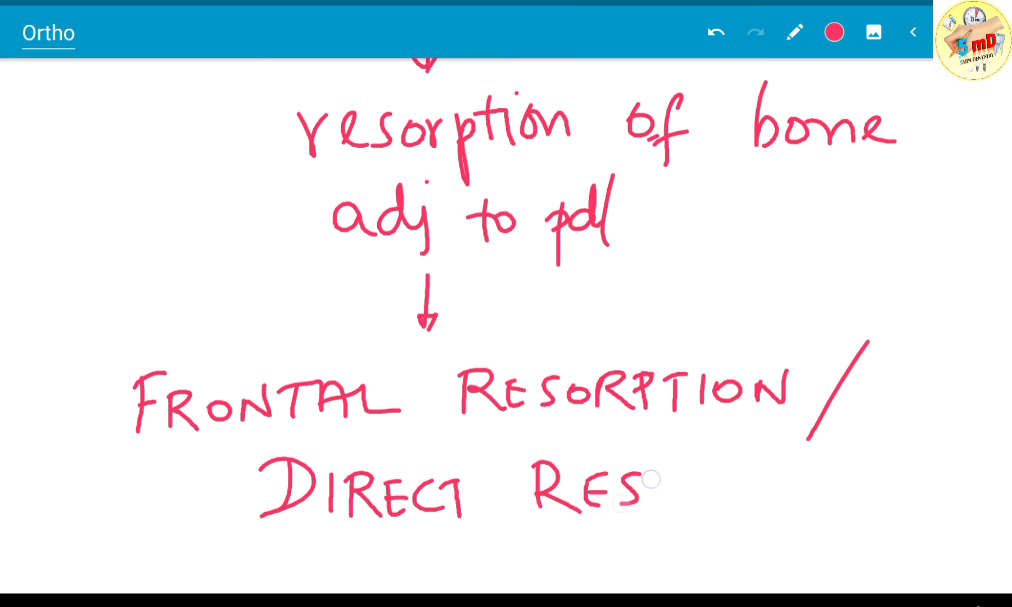
{"action": "type", "text": "ORPTION"}
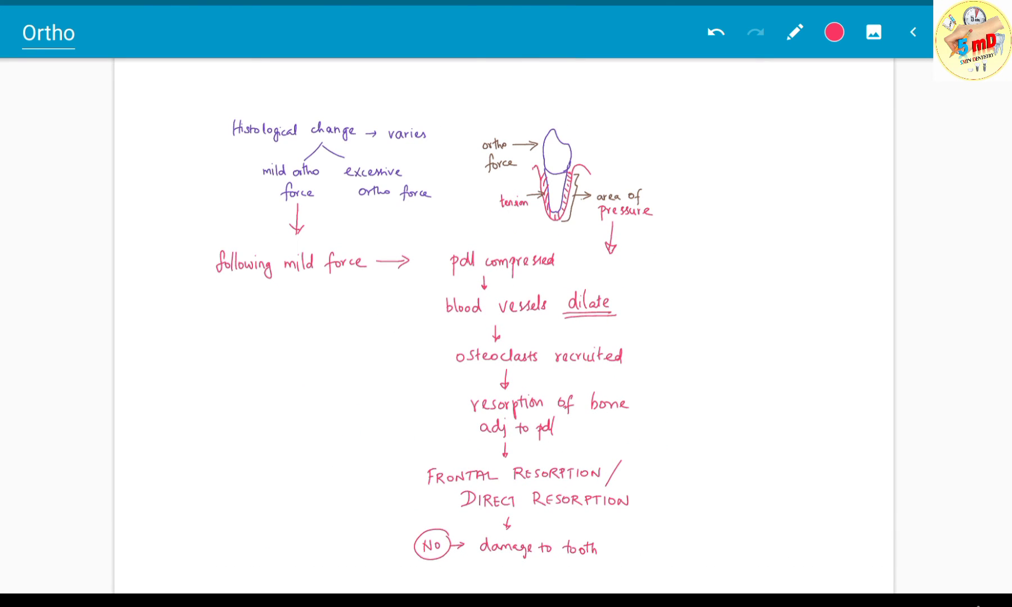
{"action": "scroll", "scroll_direction": "up", "scroll_amount": 3}
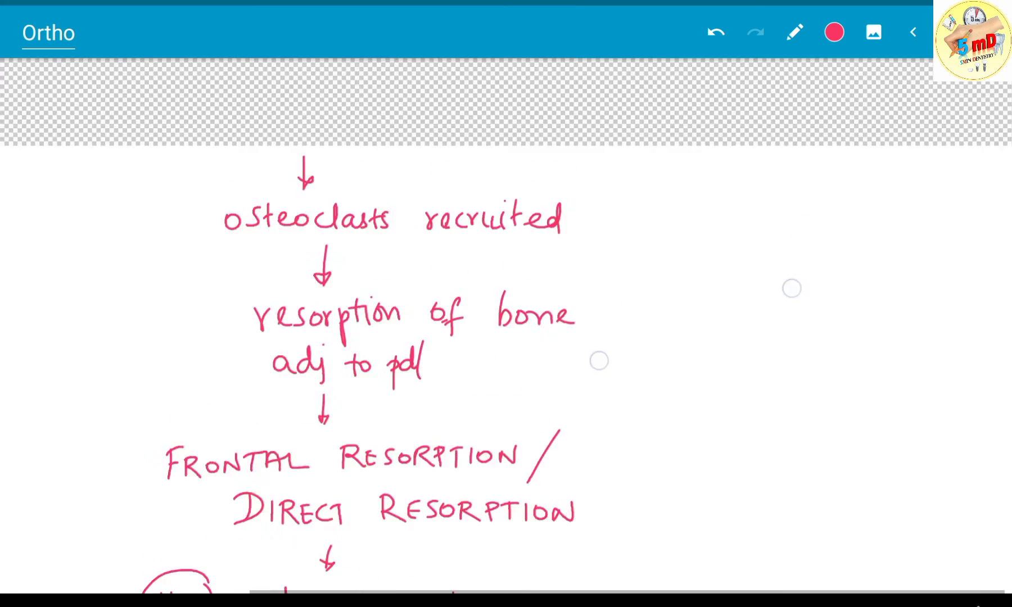
{"action": "scroll", "scroll_direction": "up", "scroll_amount": 3}
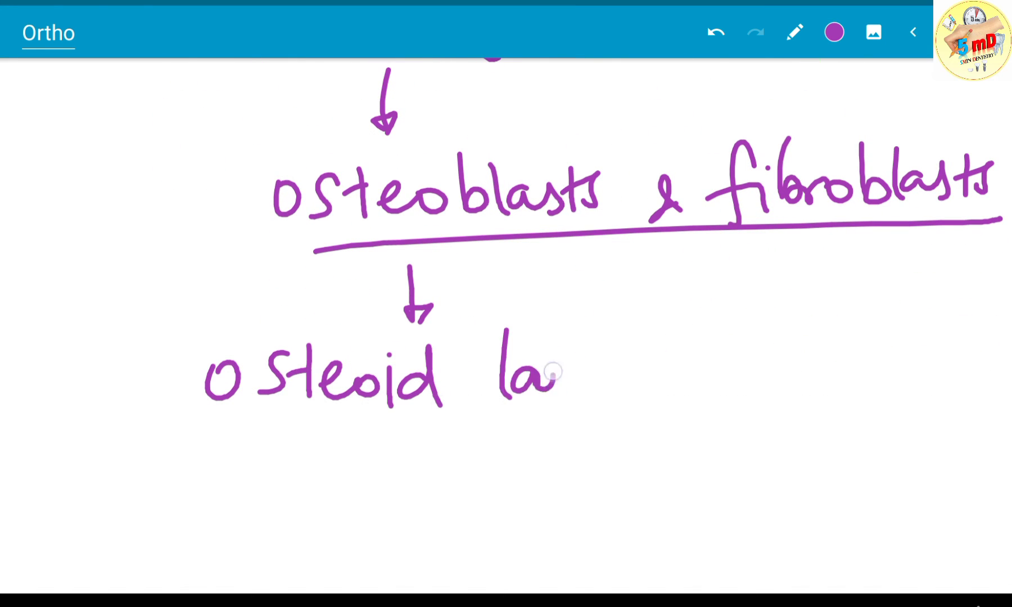
Write 'osteoid layer adj to lam…' in purple after the underlined osteoblasts & fibroblasts.
{"action": "type", "text": "layer adj to lam"}
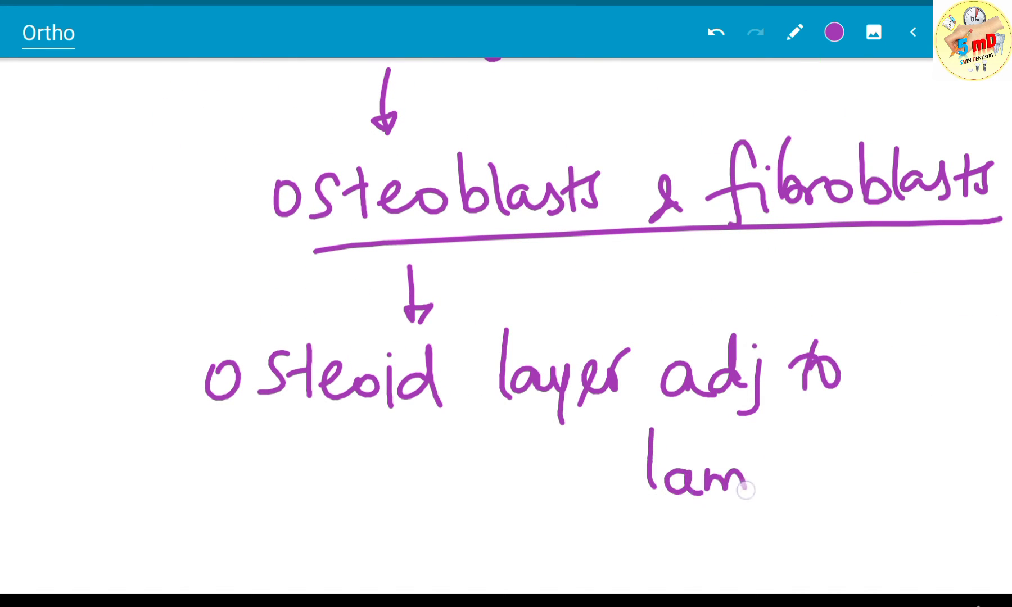